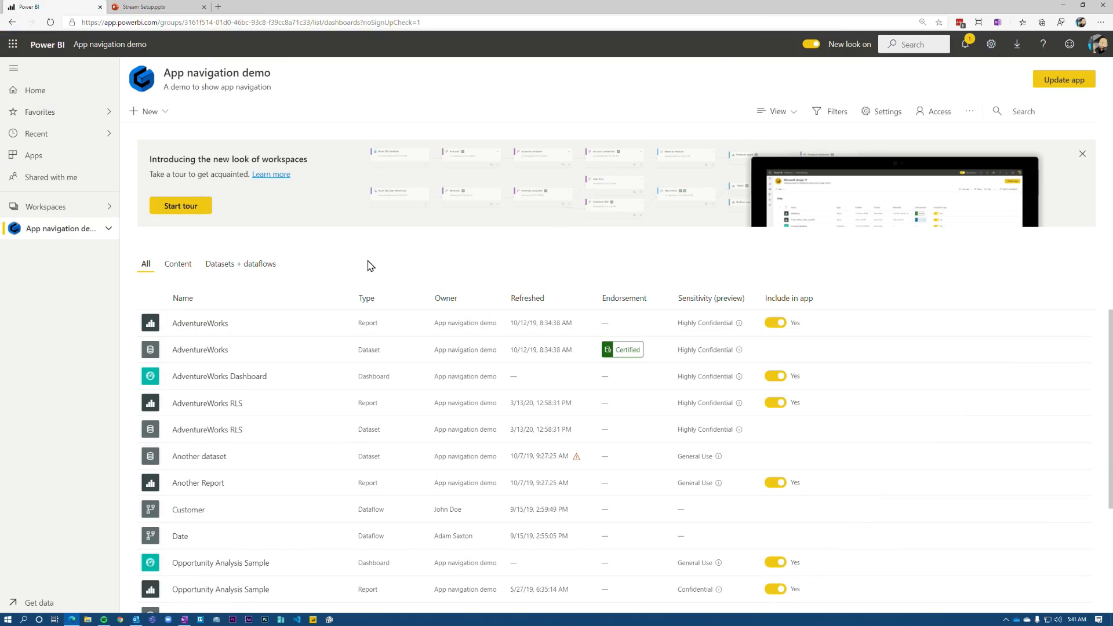
pyautogui.moveTo(1049, 103)
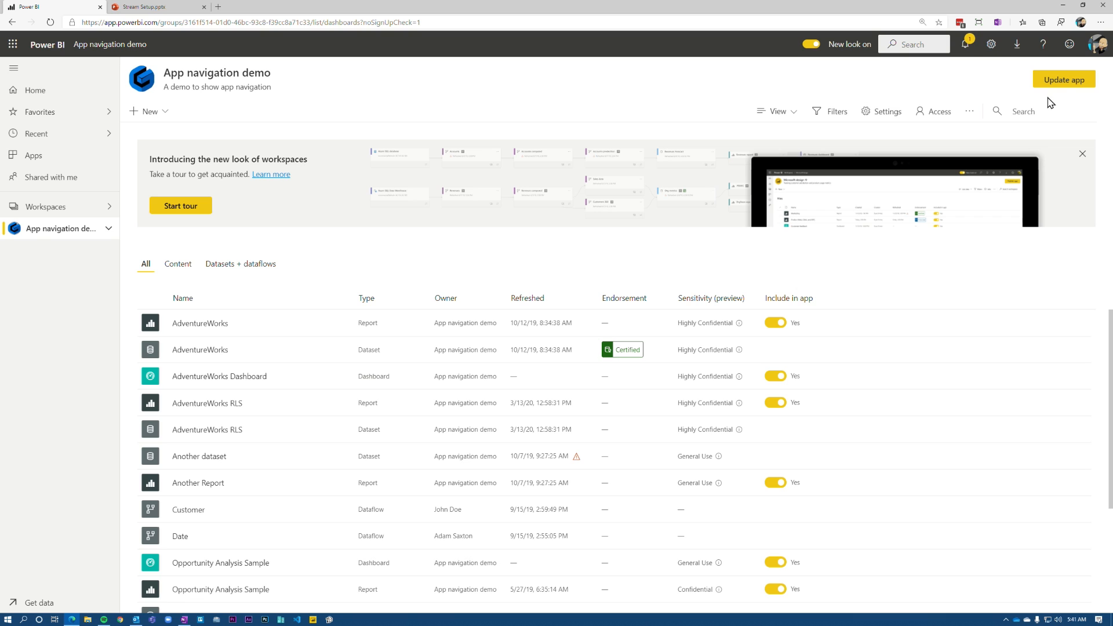
pyautogui.moveTo(233, 55)
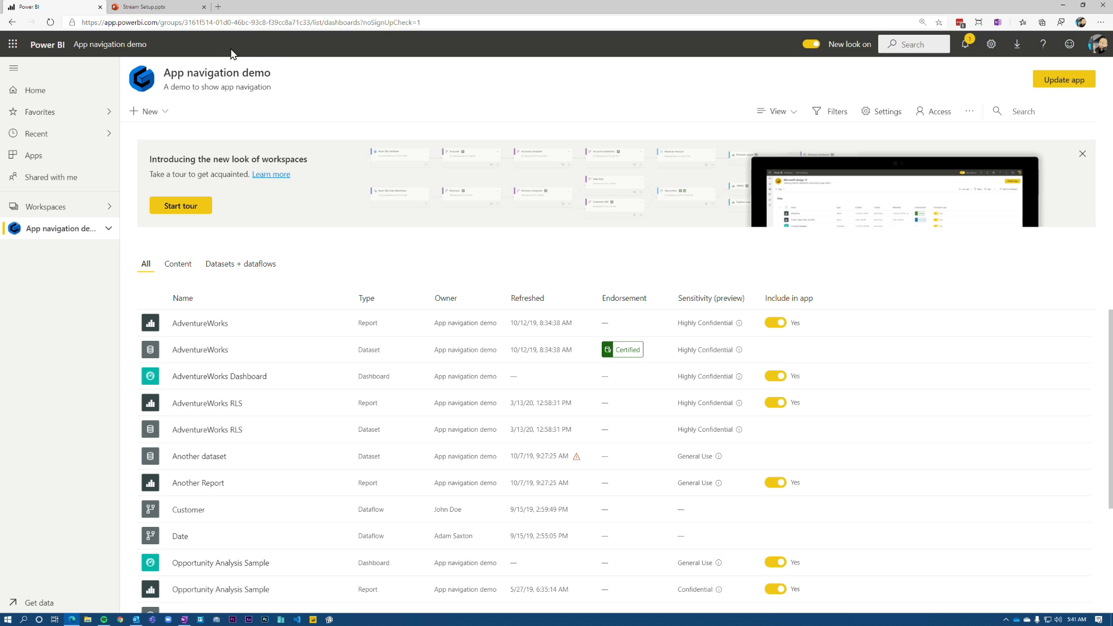
pyautogui.moveTo(149, 10)
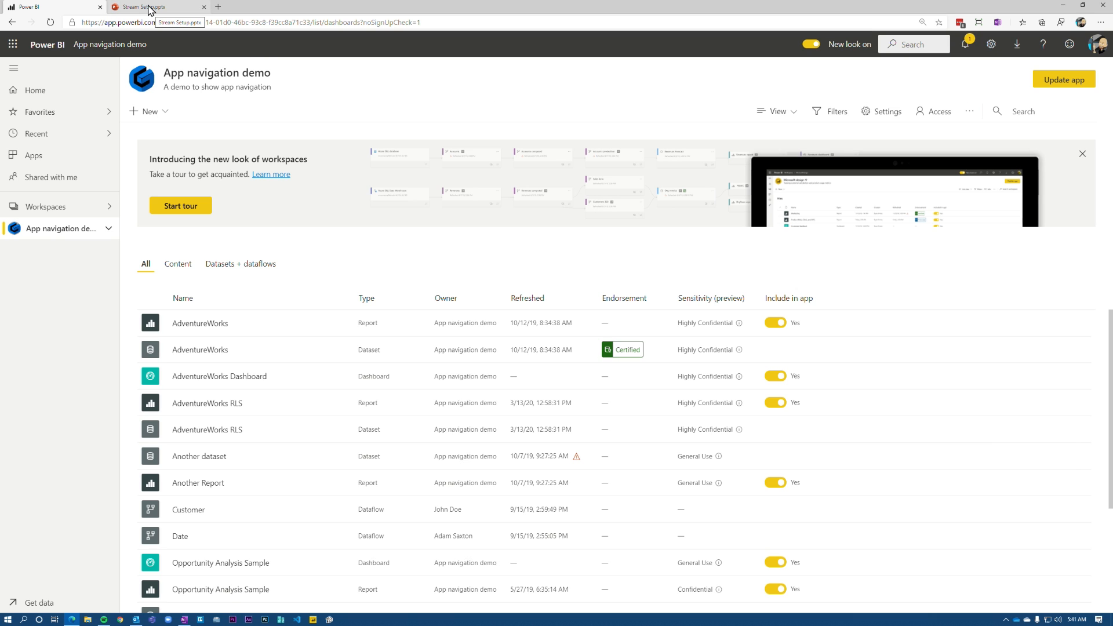
# Copy the Stream Setup presentation link, then go to the app's navigation settings via Update app
pyautogui.click(154, 6)
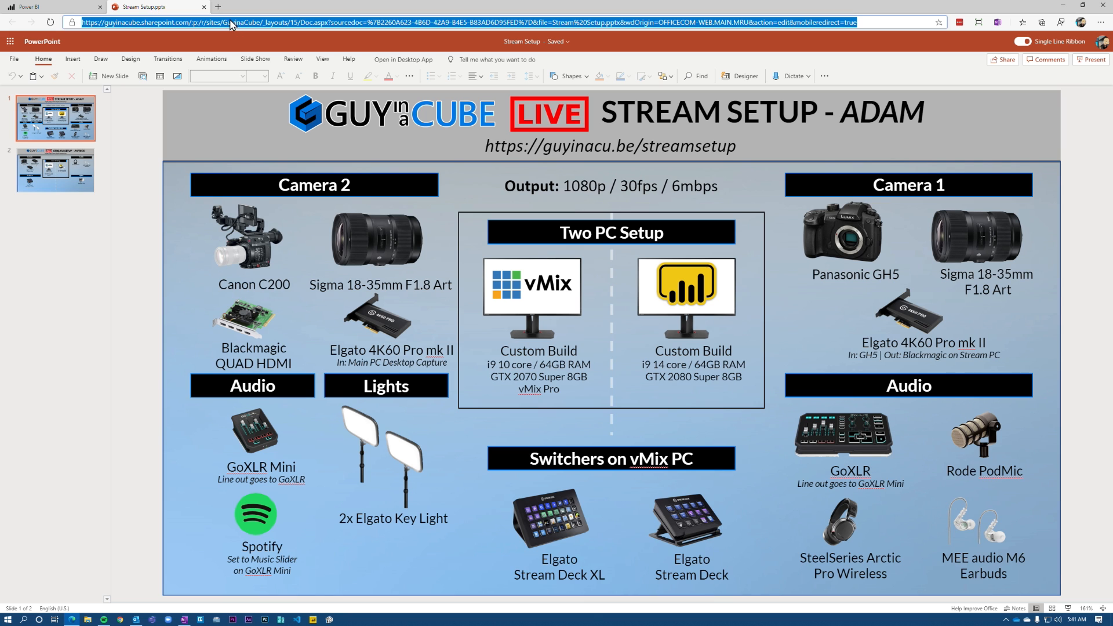
pyautogui.moveTo(64, 10)
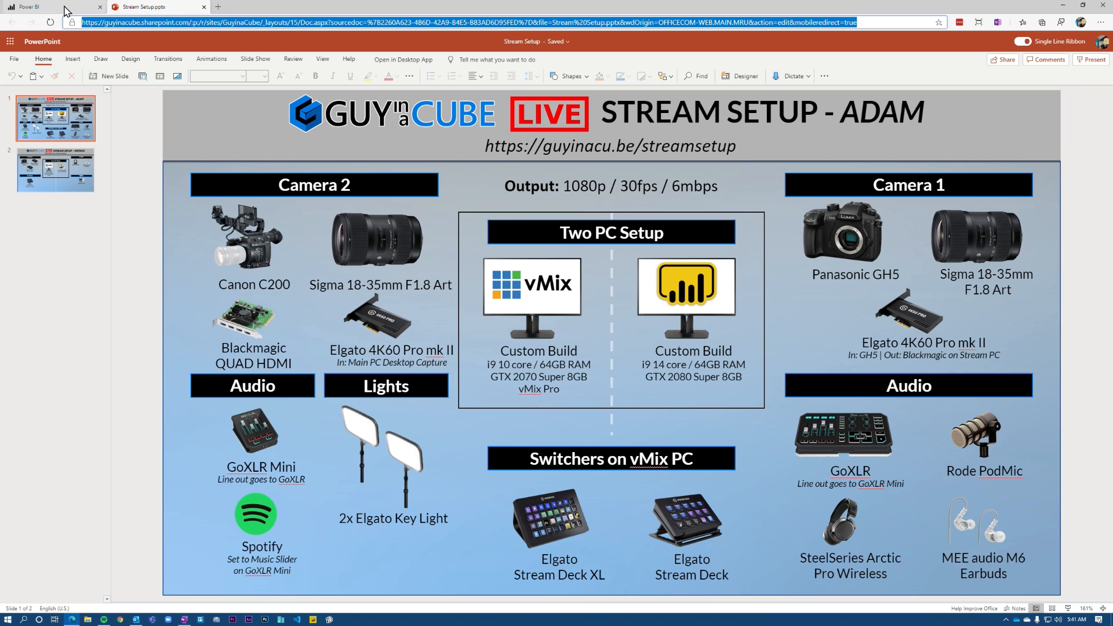
pyautogui.click(36, 6)
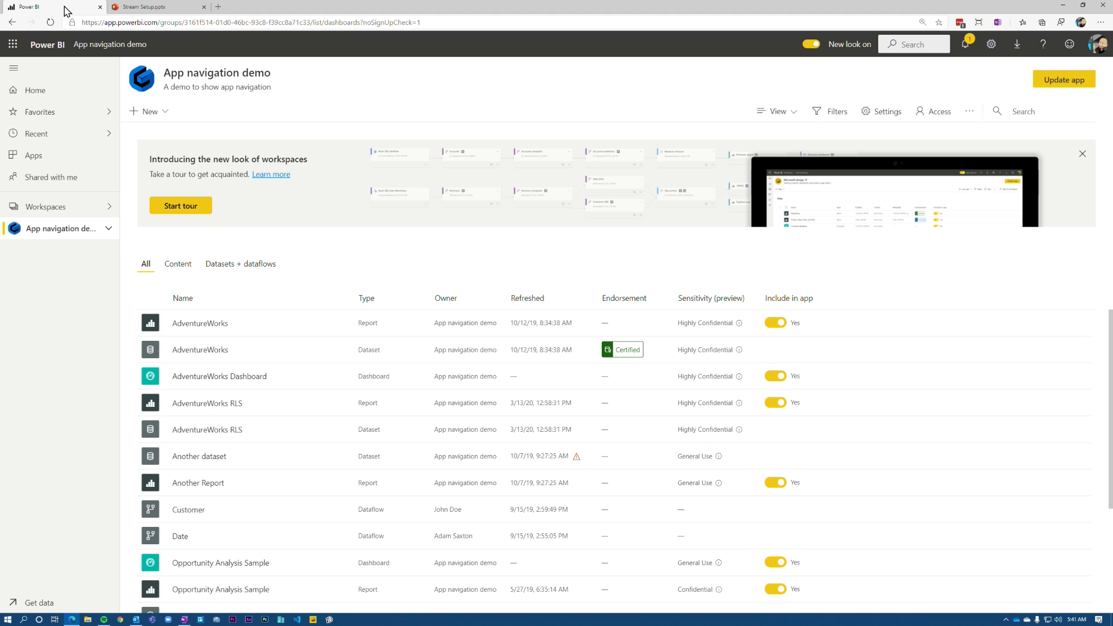
pyautogui.moveTo(374, 116)
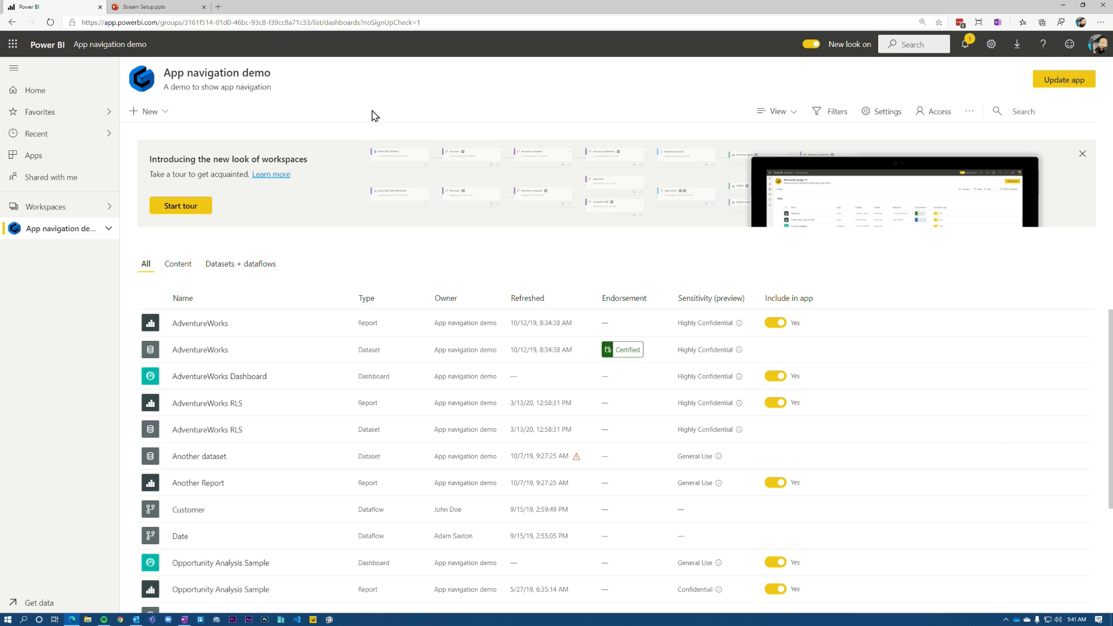
pyautogui.moveTo(878, 77)
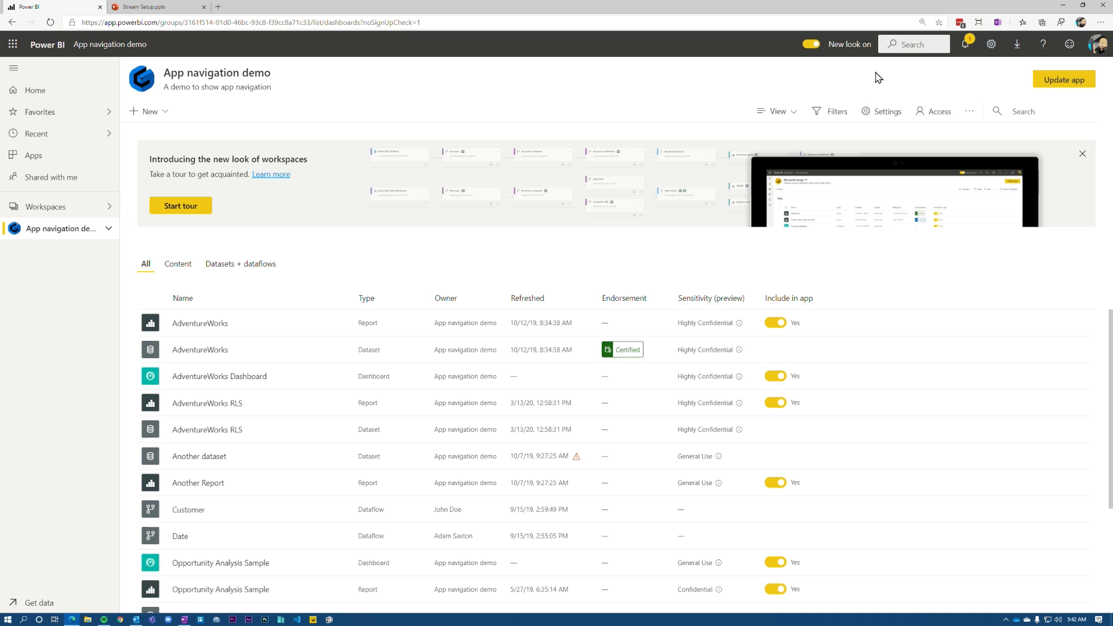
pyautogui.click(1063, 78)
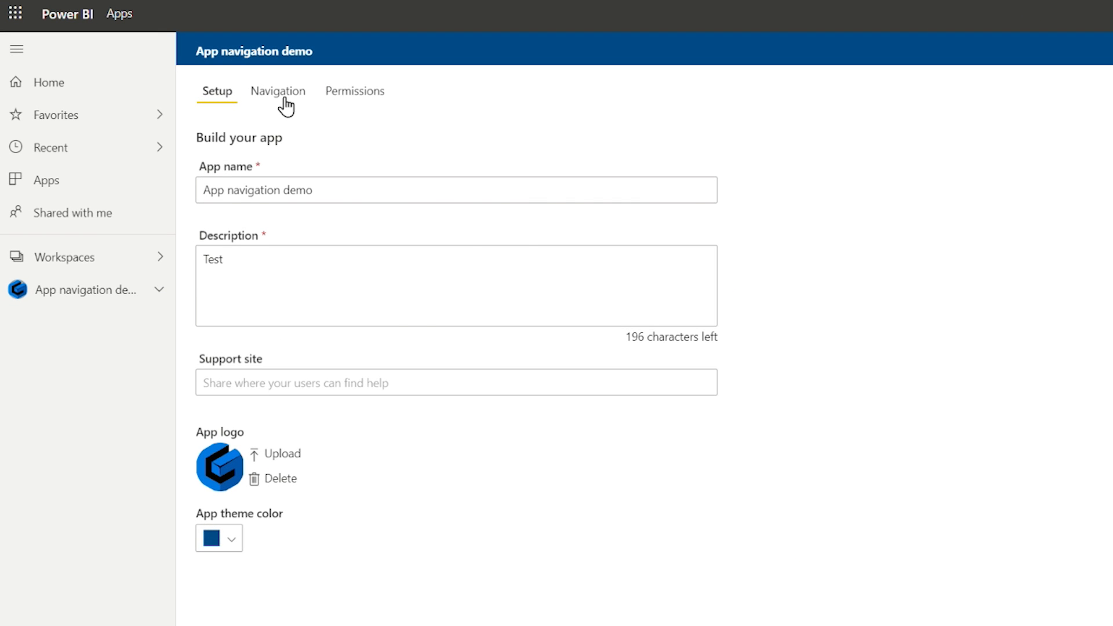
pyautogui.click(277, 91)
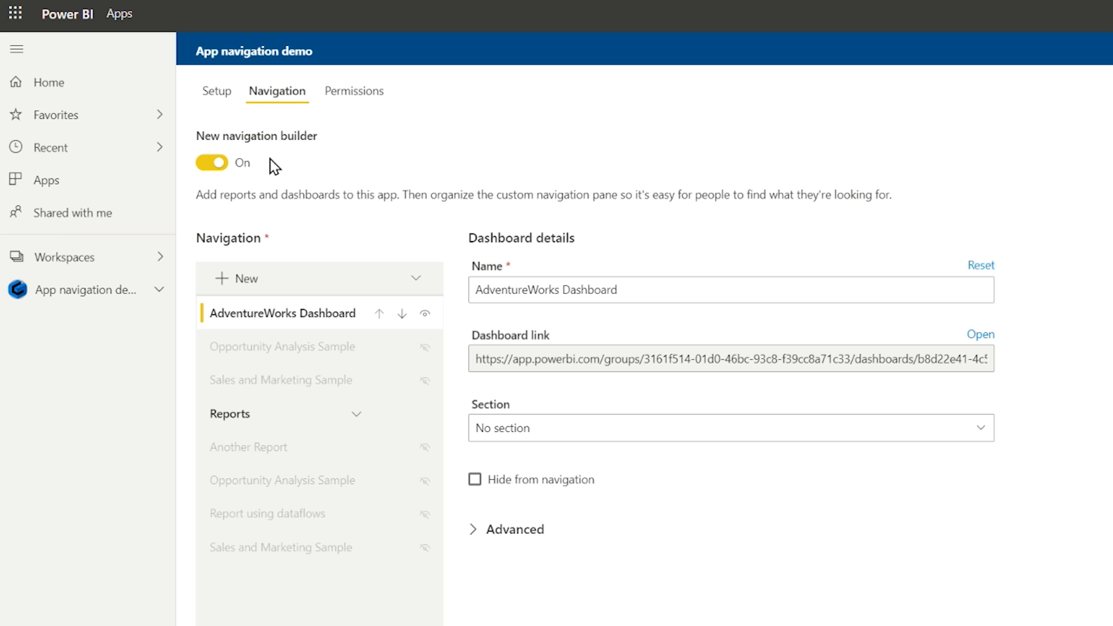
pyautogui.moveTo(286, 171)
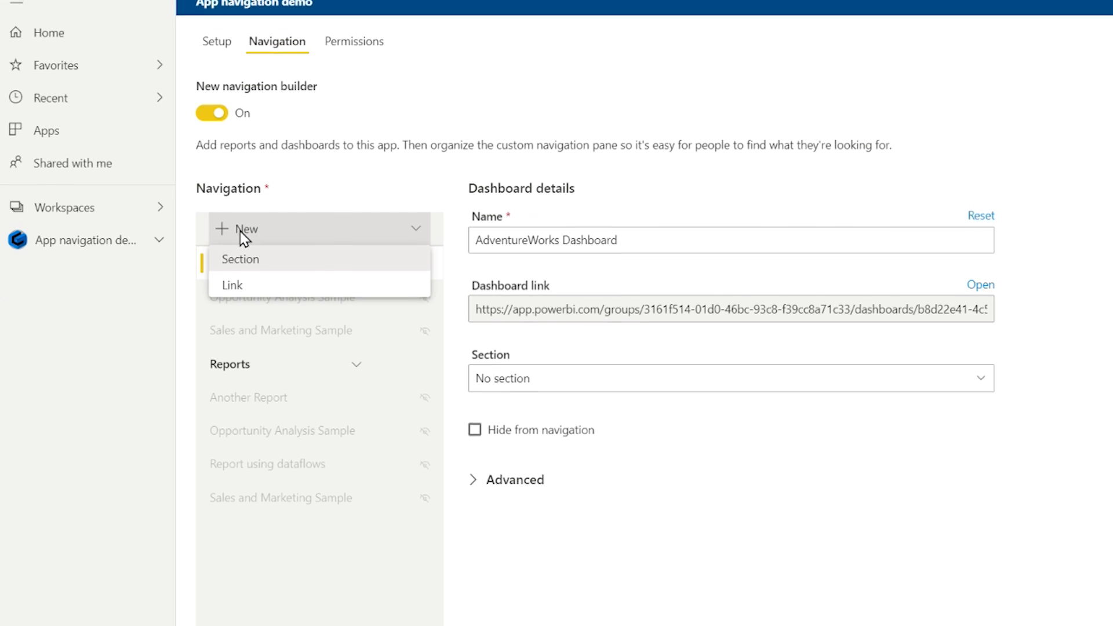
# Add a new navigation link to the presentation, opening in the content area, named PowerPoint
pyautogui.scroll(-3)
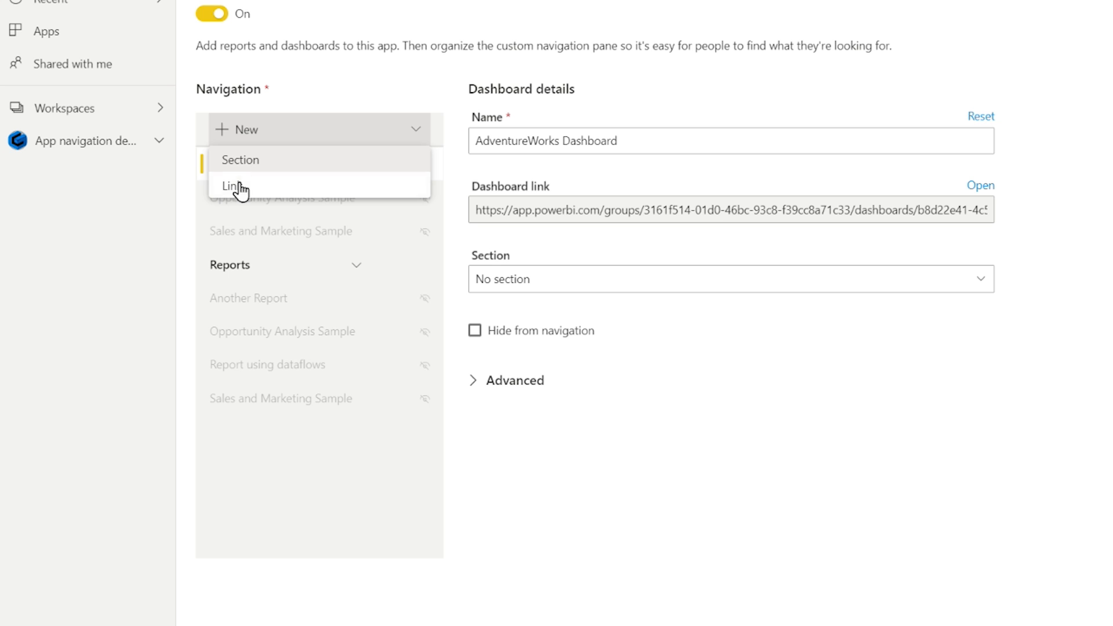
pyautogui.click(230, 186)
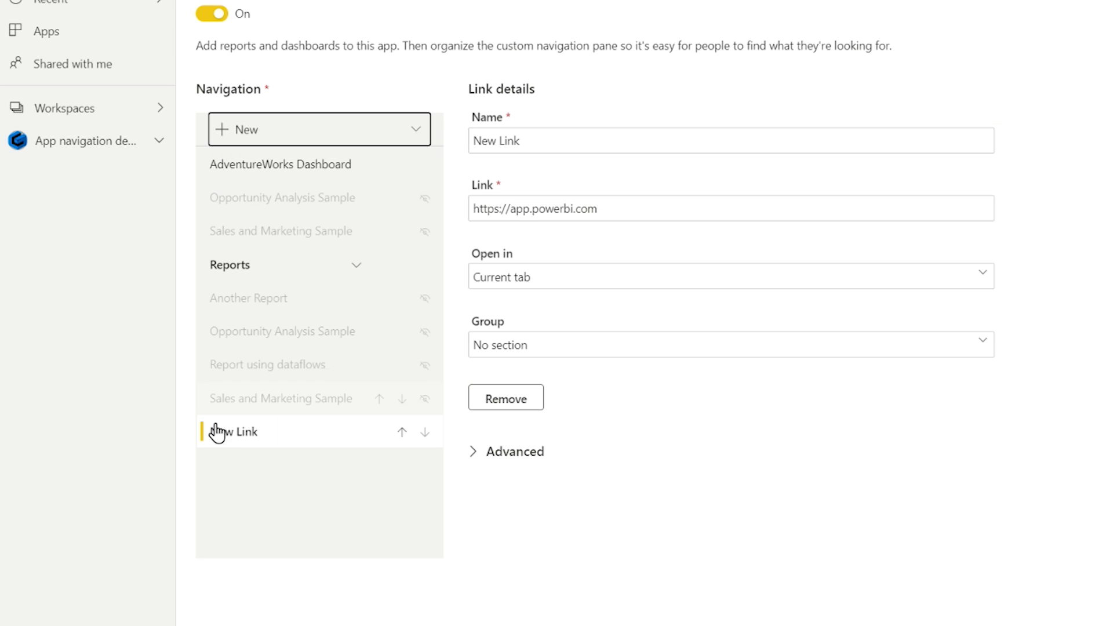
pyautogui.moveTo(579, 278)
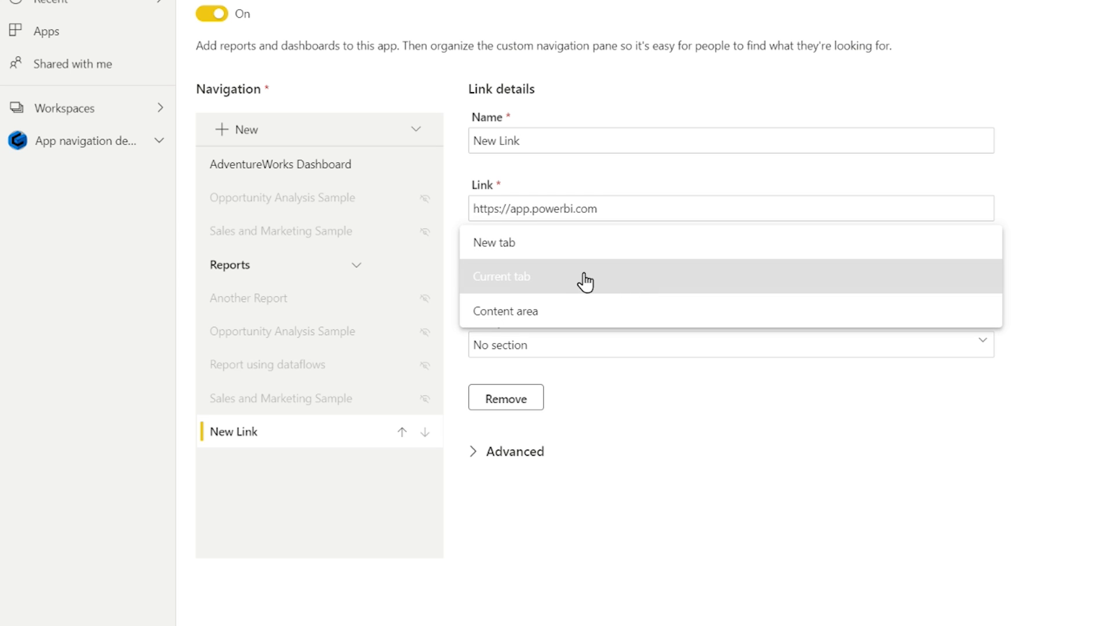
pyautogui.moveTo(591, 319)
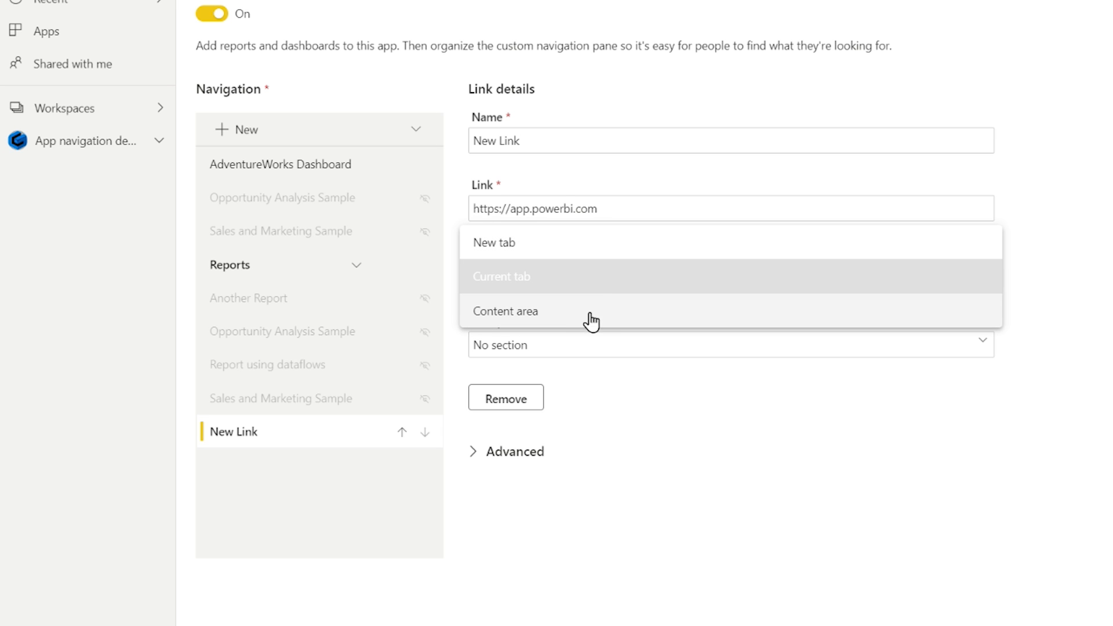
pyautogui.moveTo(584, 323)
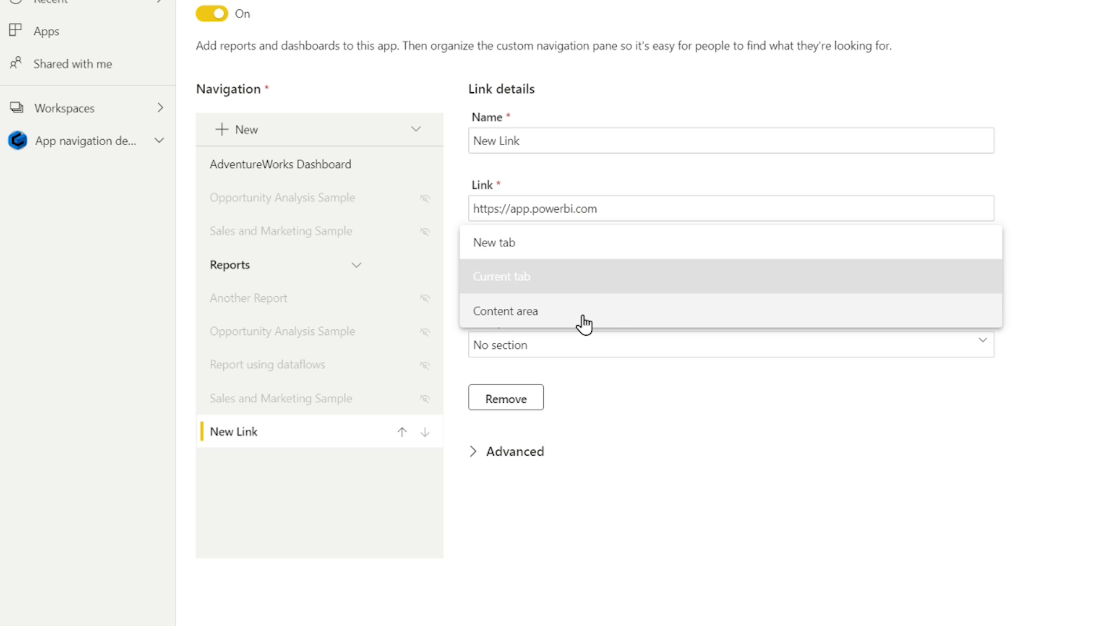
pyautogui.click(506, 310)
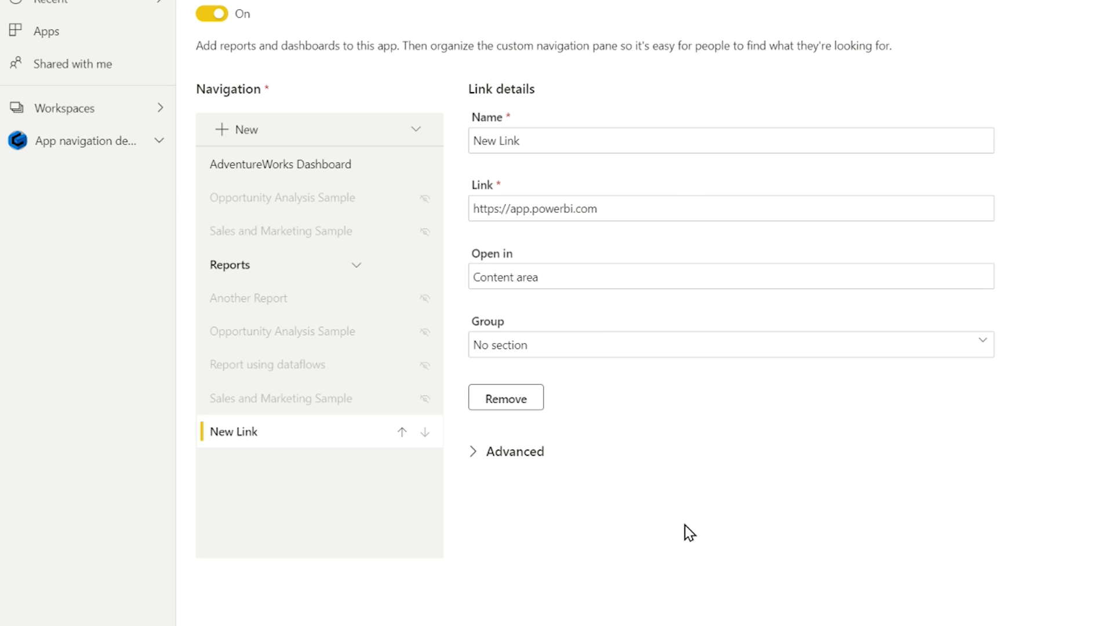
pyautogui.moveTo(622, 428)
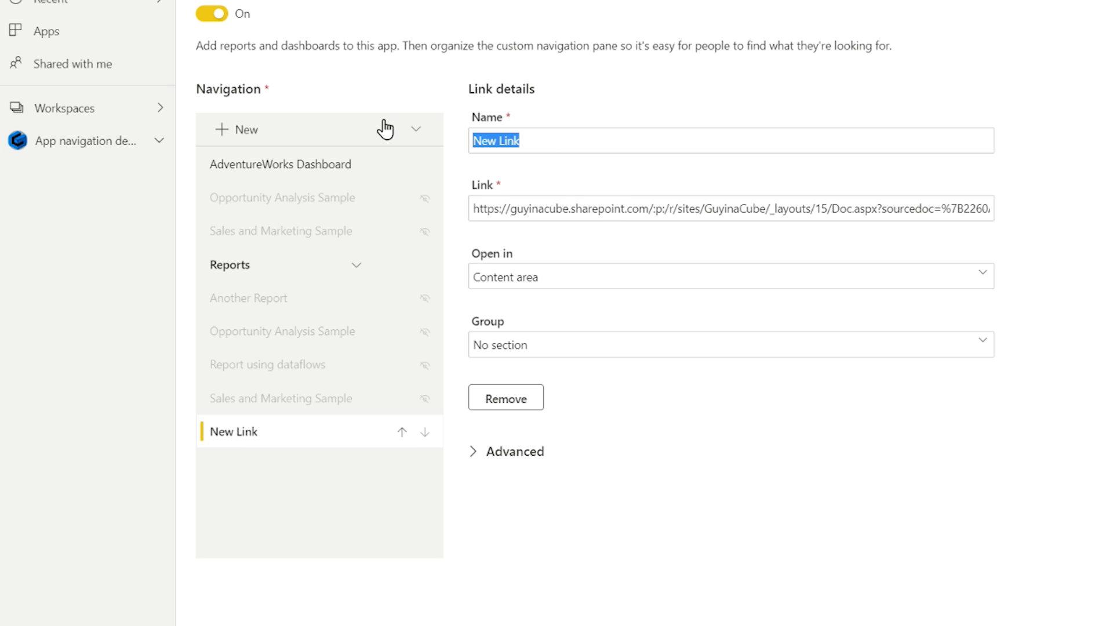
pyautogui.write('PowerPoint')
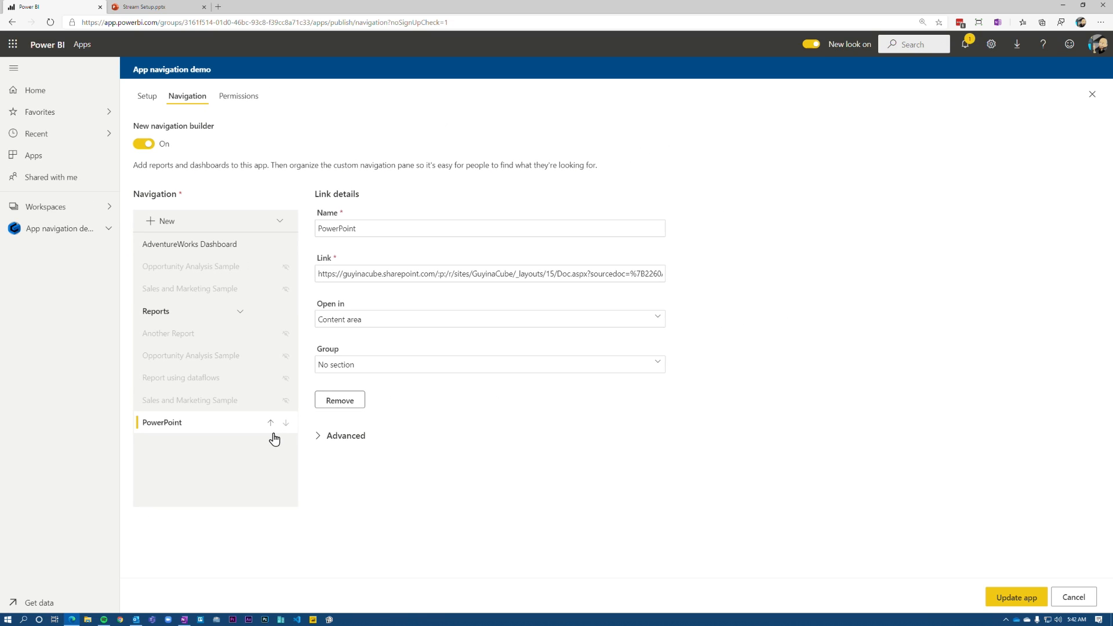
# Publish the updated app and go to the published app
pyautogui.click(1015, 596)
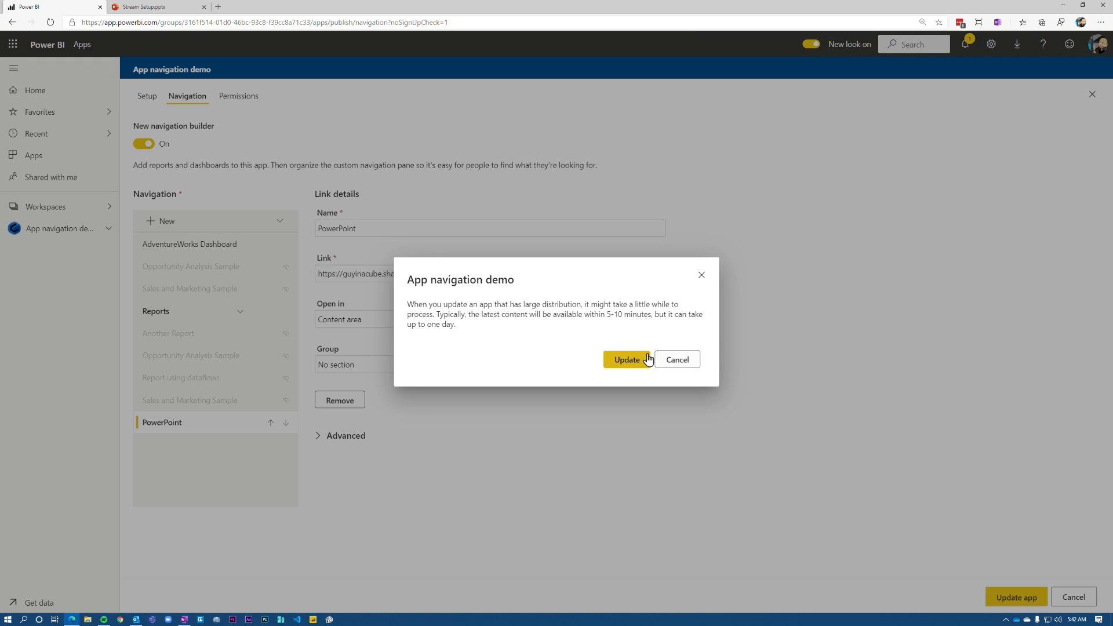
pyautogui.click(626, 359)
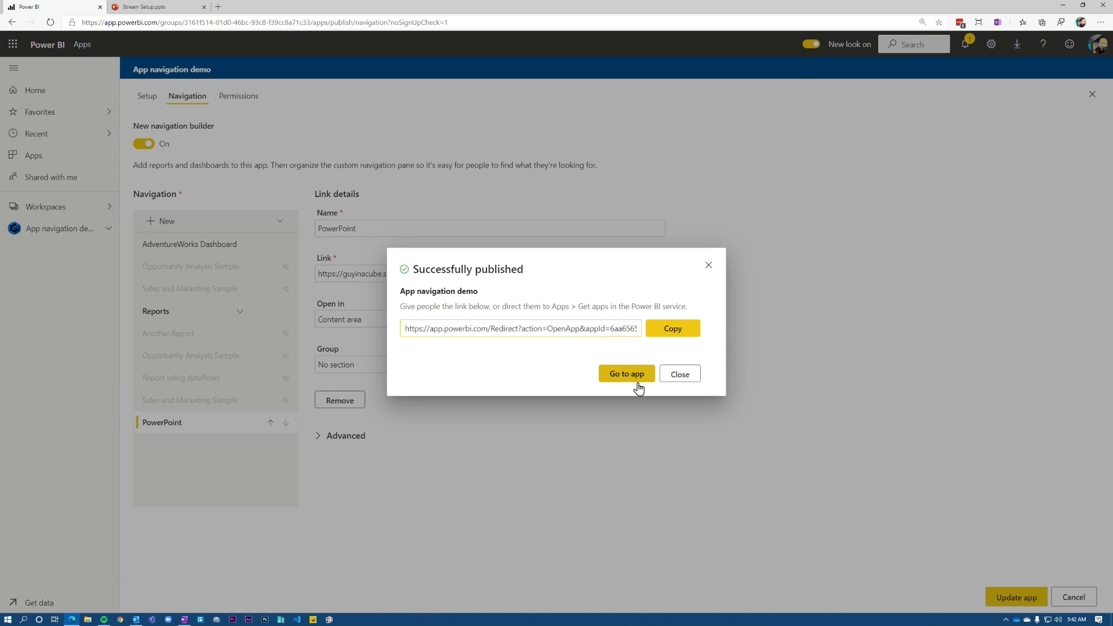
pyautogui.click(625, 373)
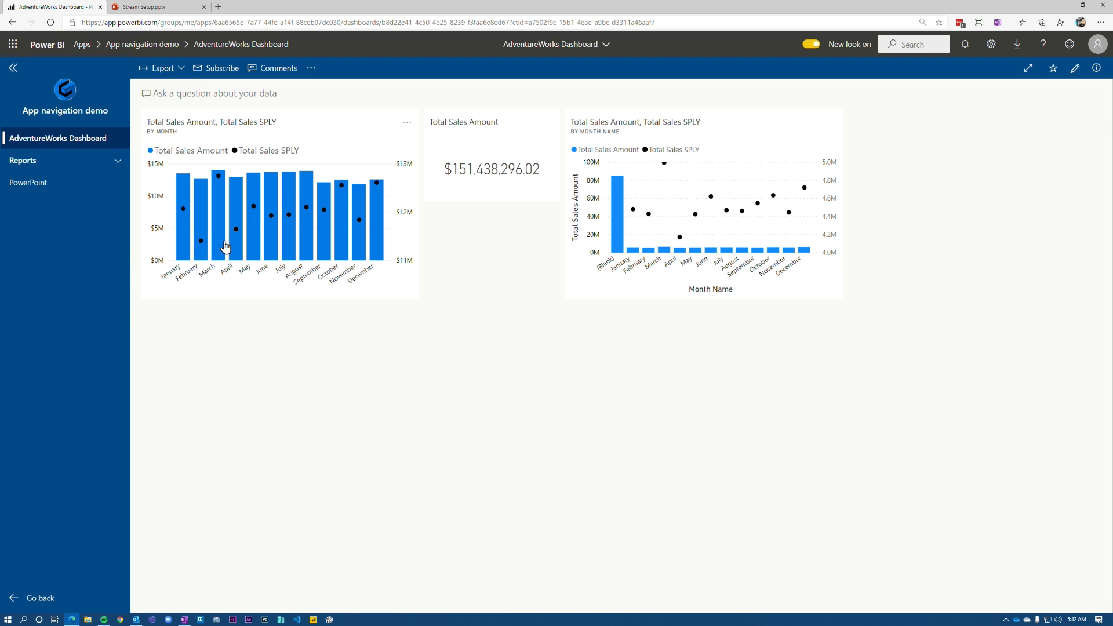
# View the PowerPoint page, see SharePoint refuse to connect, and return to the workspace
pyautogui.click(12, 67)
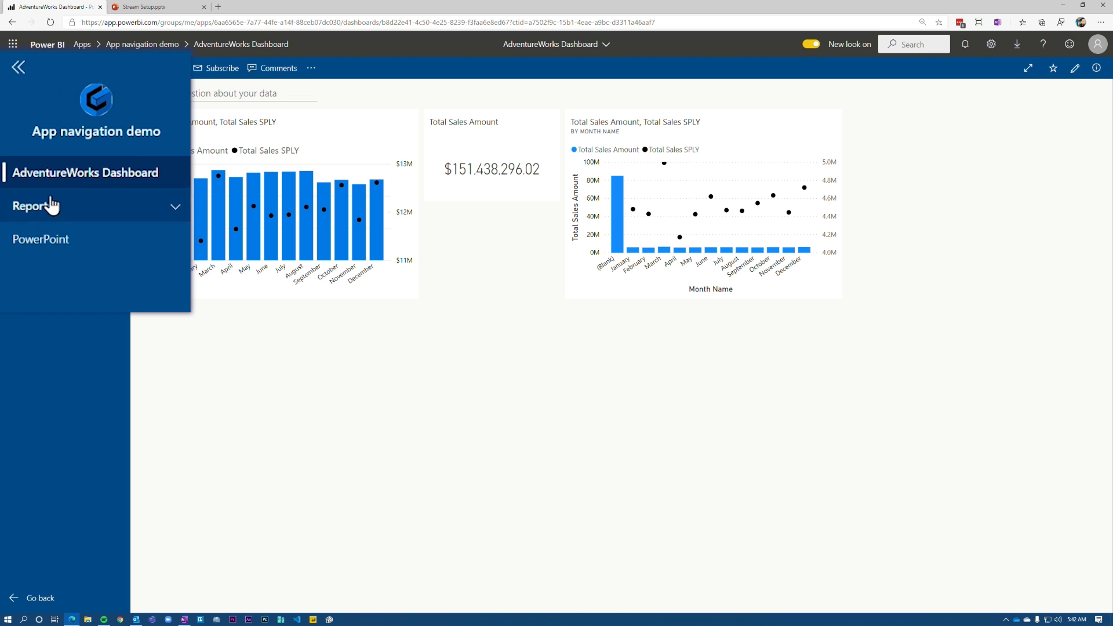
pyautogui.click(41, 238)
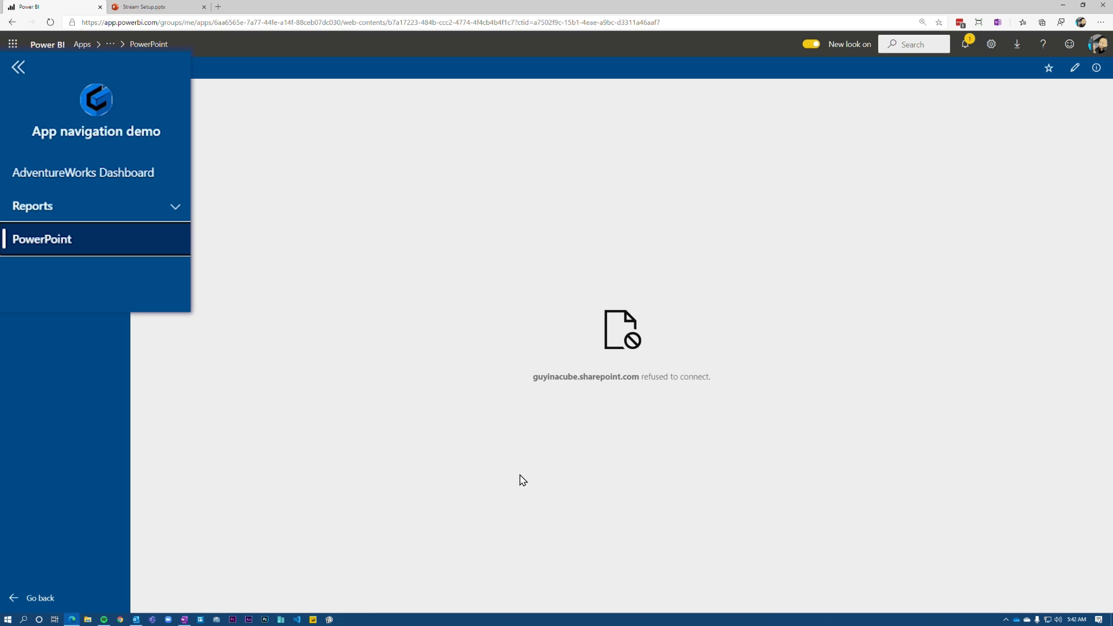
pyautogui.moveTo(575, 376)
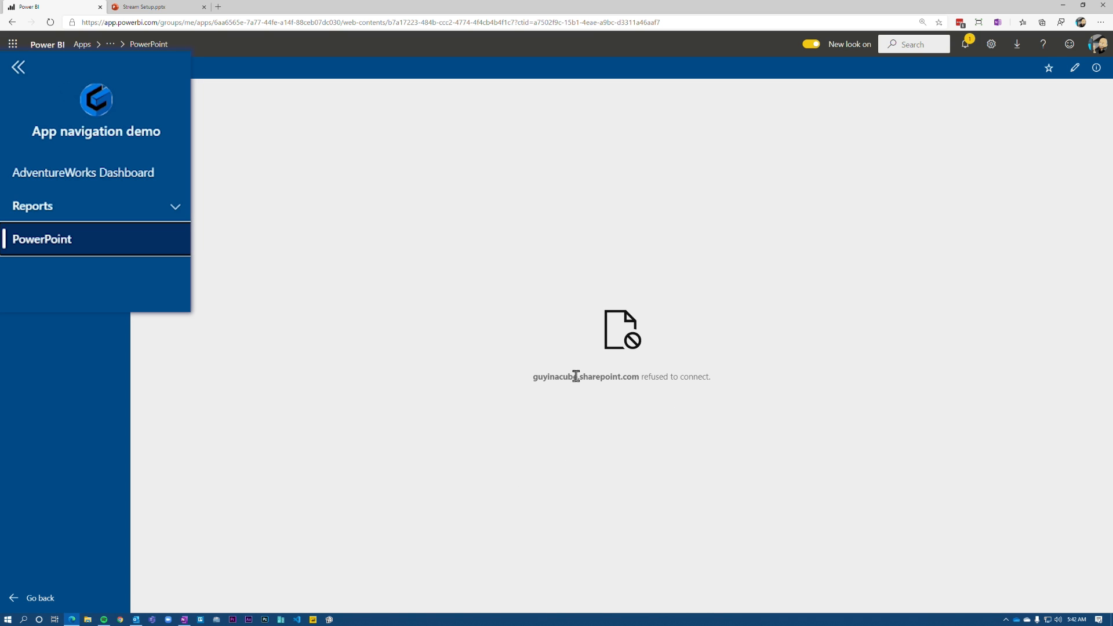
pyautogui.click(19, 67)
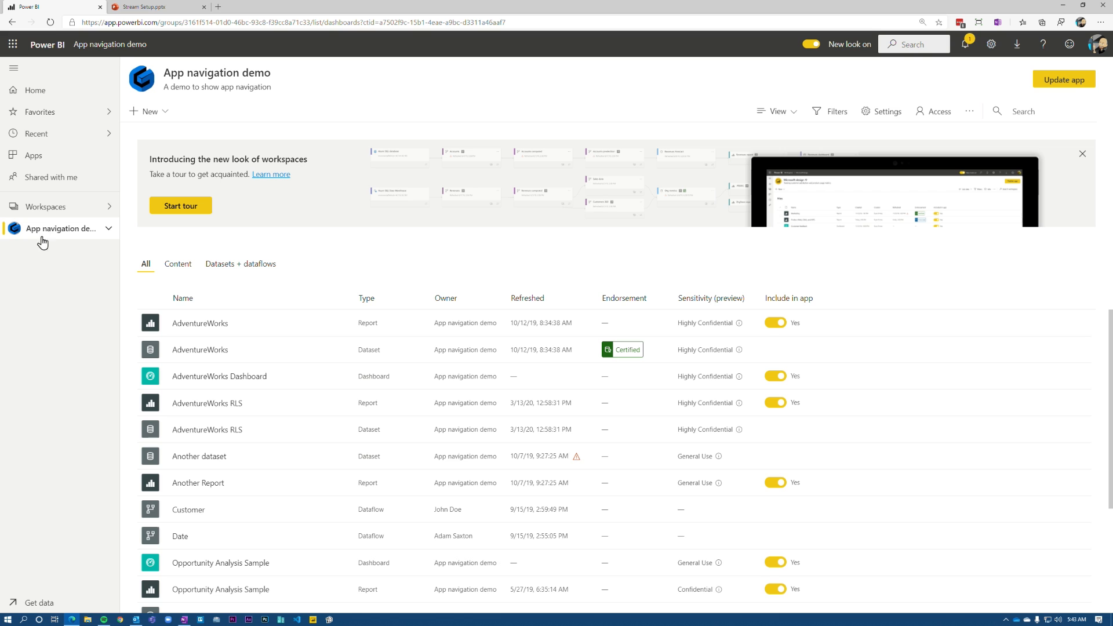
# Reopen the app's navigation settings, then switch to the Stream Setup.pptx tab
pyautogui.click(1063, 79)
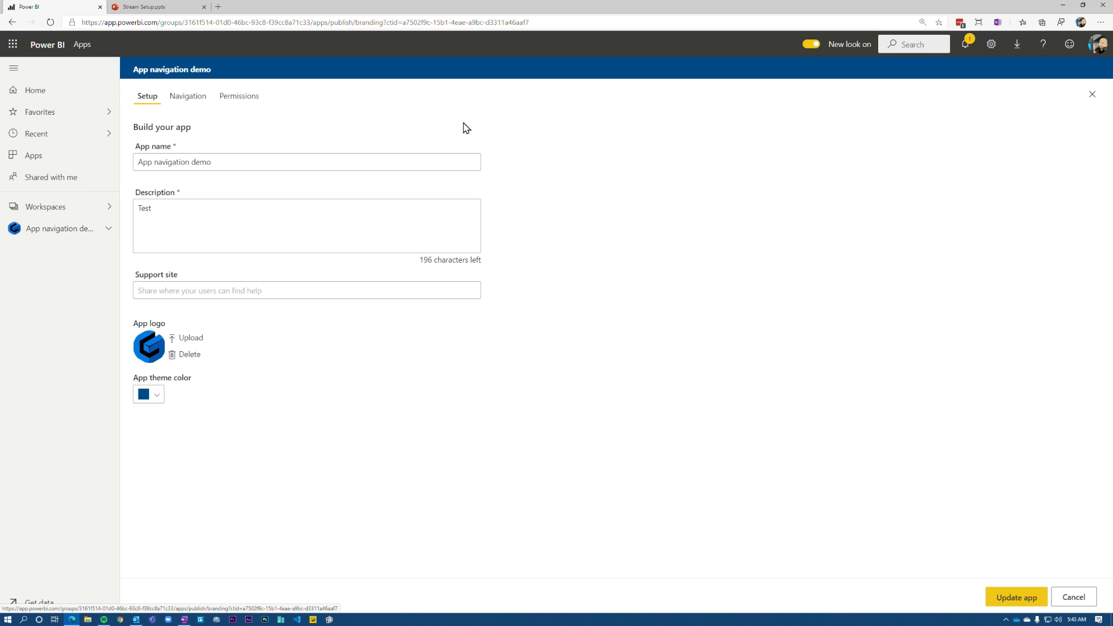
pyautogui.click(188, 96)
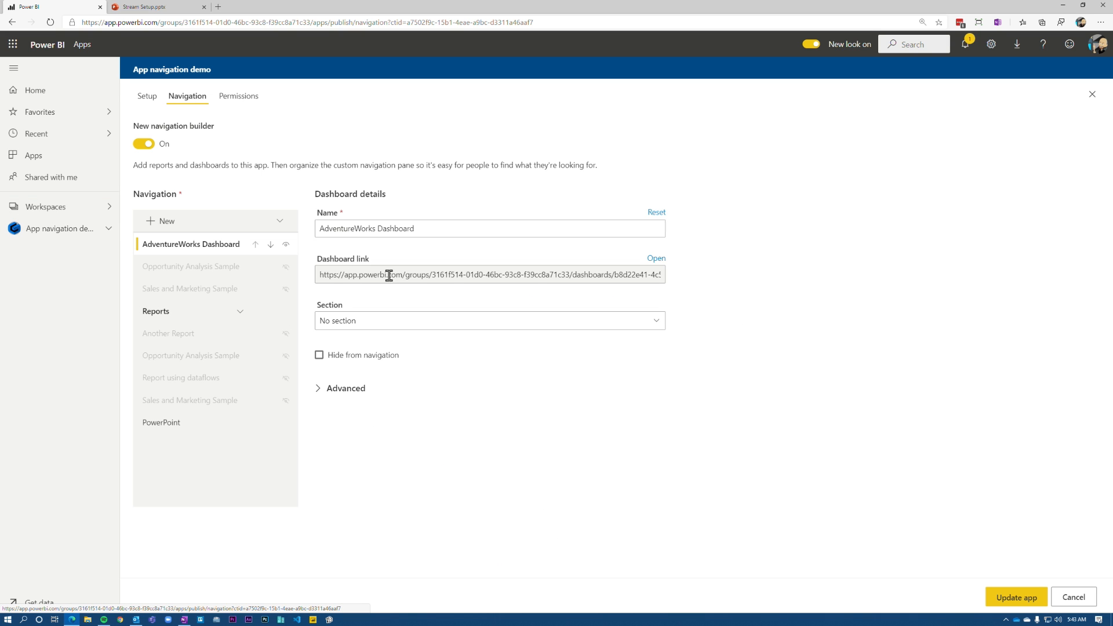
pyautogui.moveTo(174, 13)
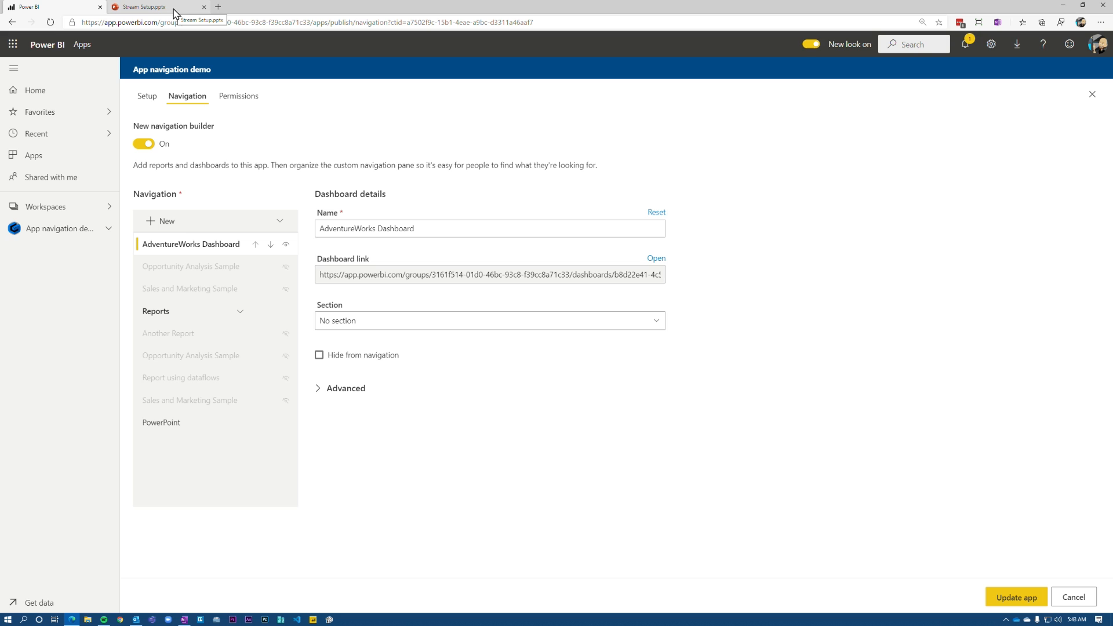
pyautogui.moveTo(179, 10)
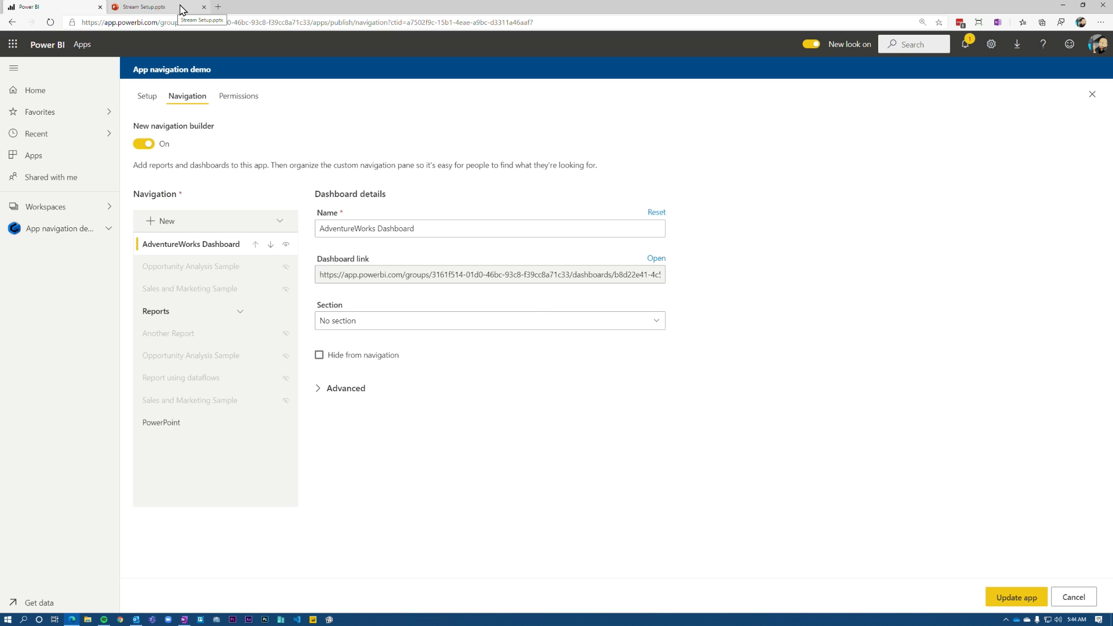
pyautogui.click(145, 6)
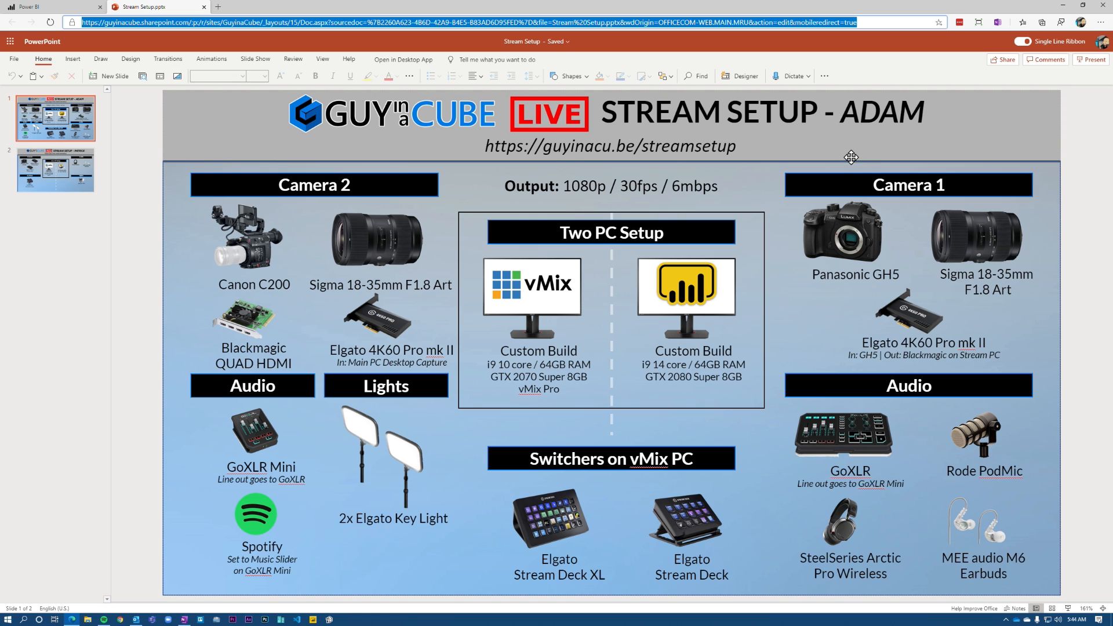
# Go to File > Share in PowerPoint for the web to reach the Embed option
pyautogui.click(13, 59)
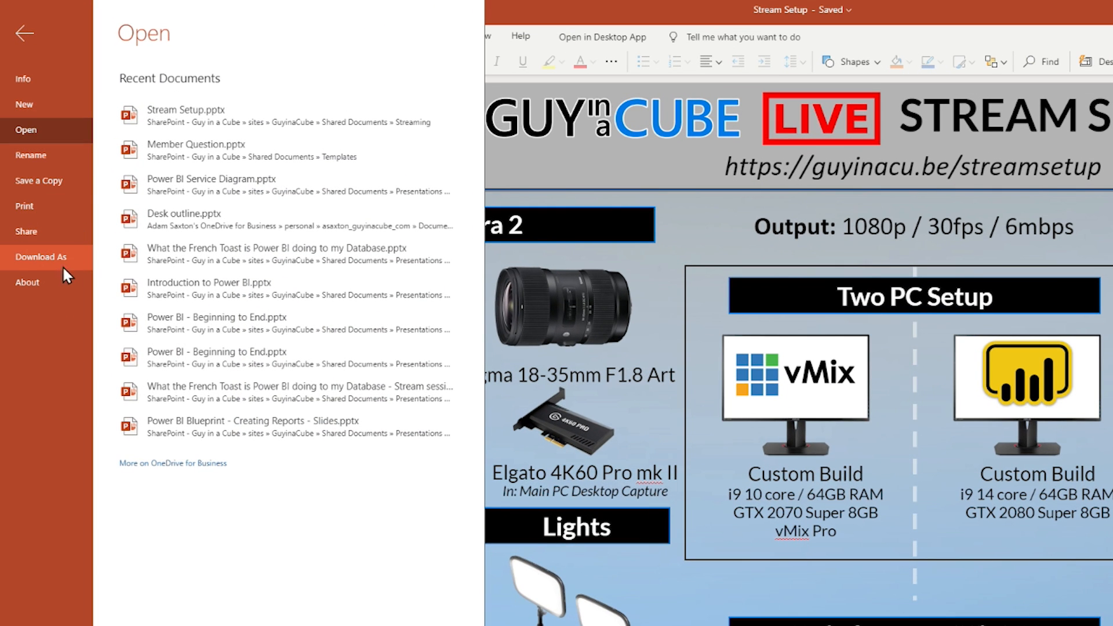
pyautogui.click(38, 181)
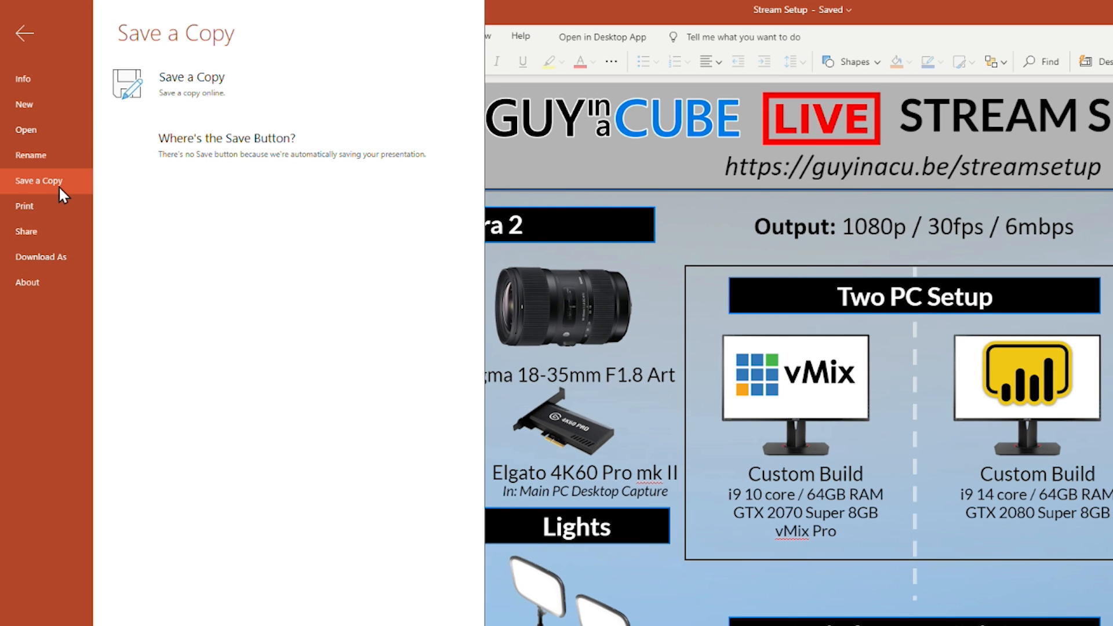
pyautogui.click(26, 232)
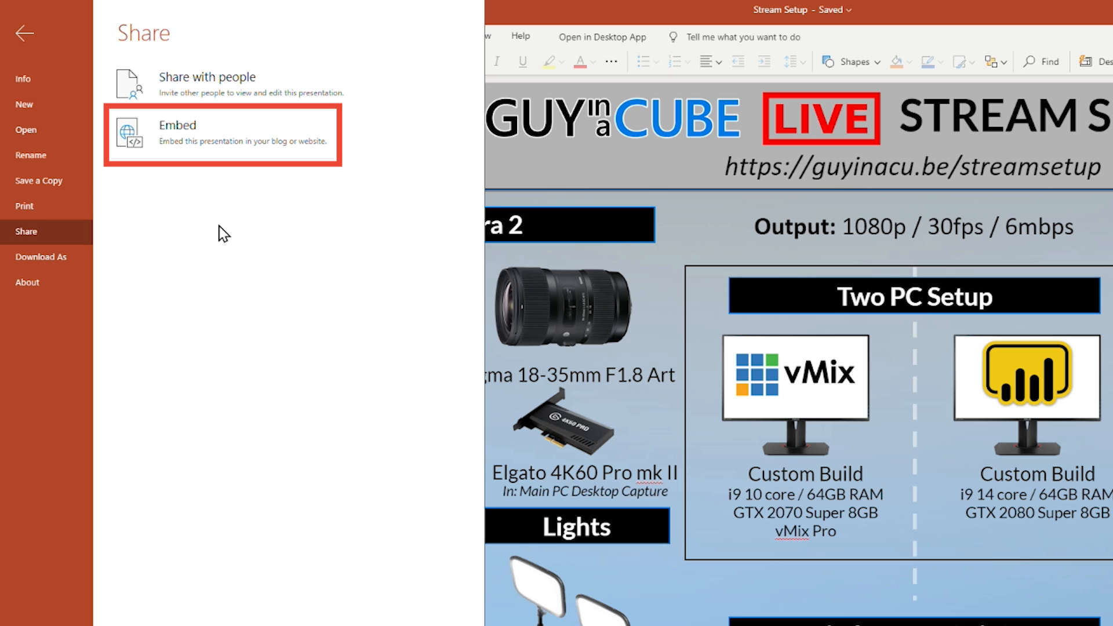
pyautogui.moveTo(266, 343)
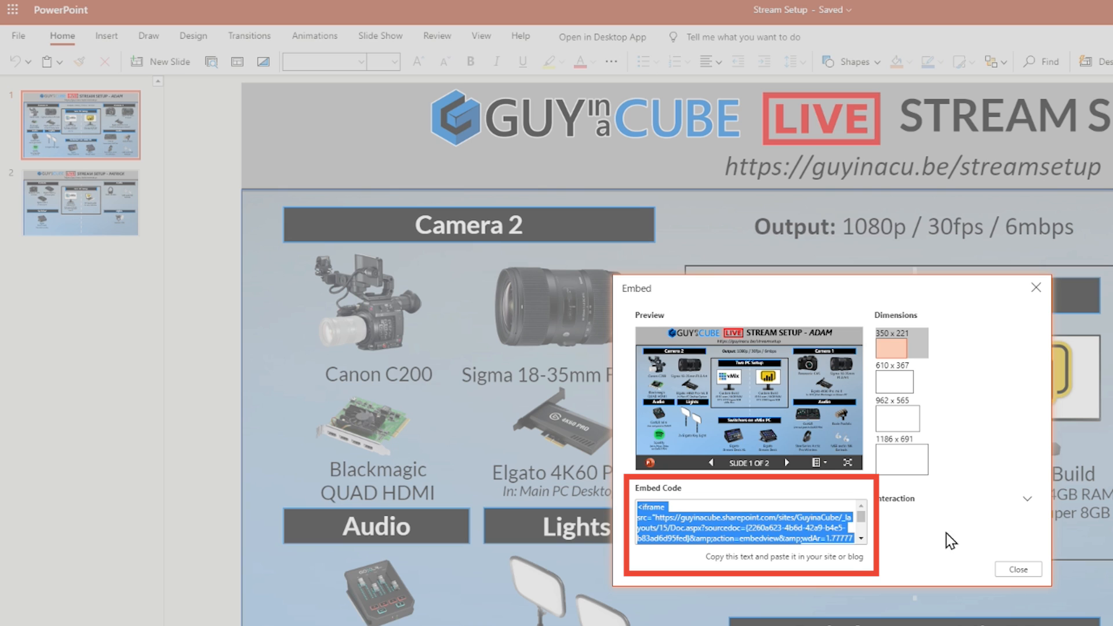
pyautogui.moveTo(803, 595)
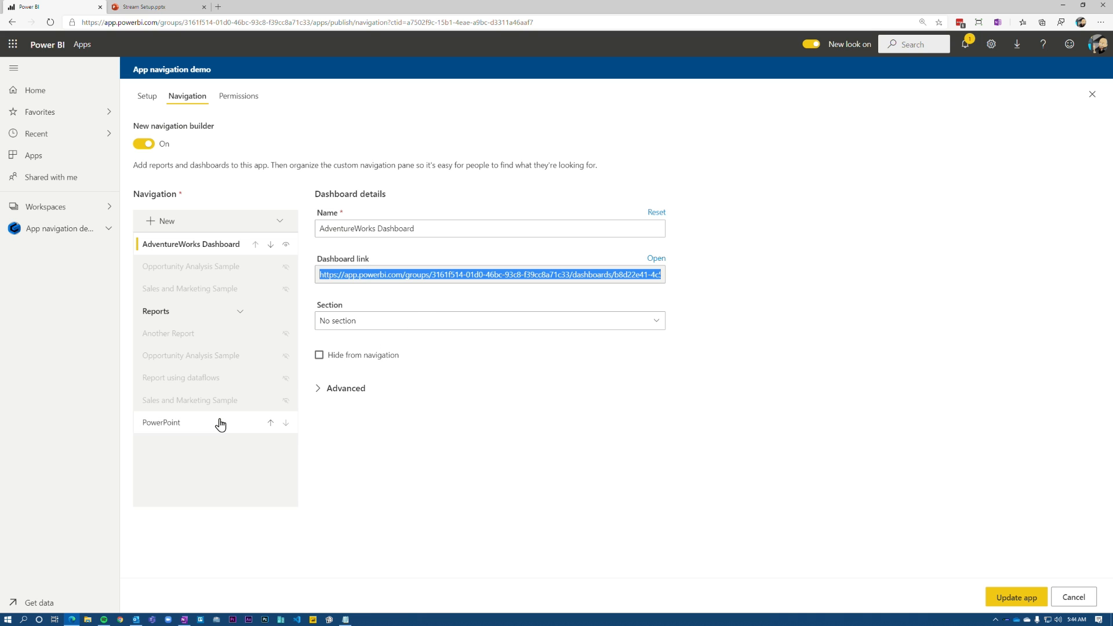
# Update the PowerPoint link to the embed URL and republish the app
pyautogui.click(161, 421)
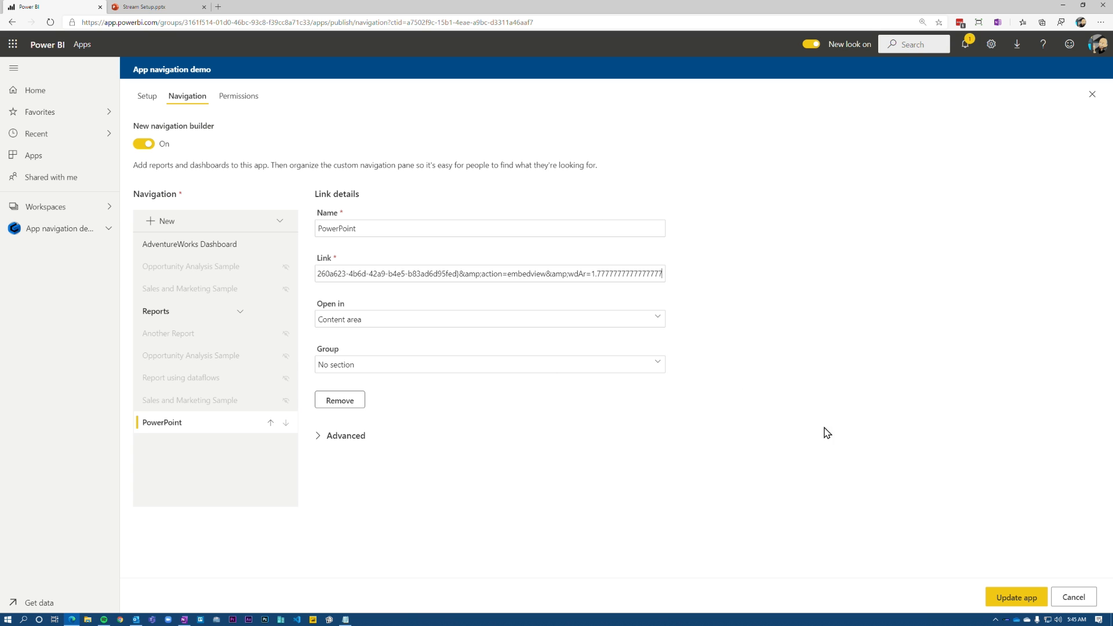
pyautogui.click(1015, 597)
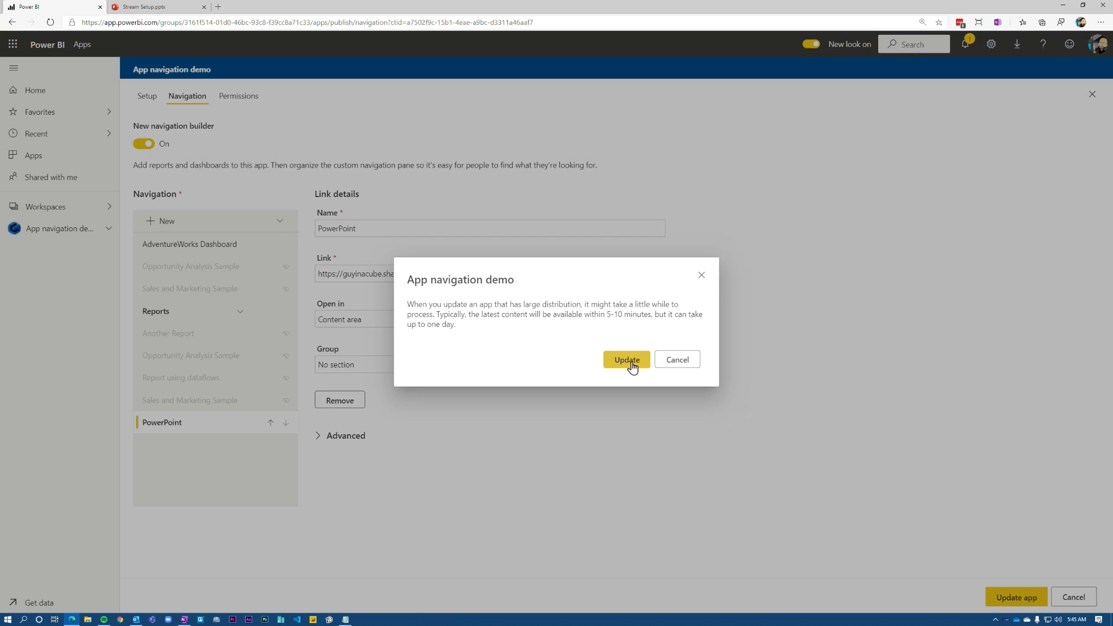
pyautogui.click(626, 360)
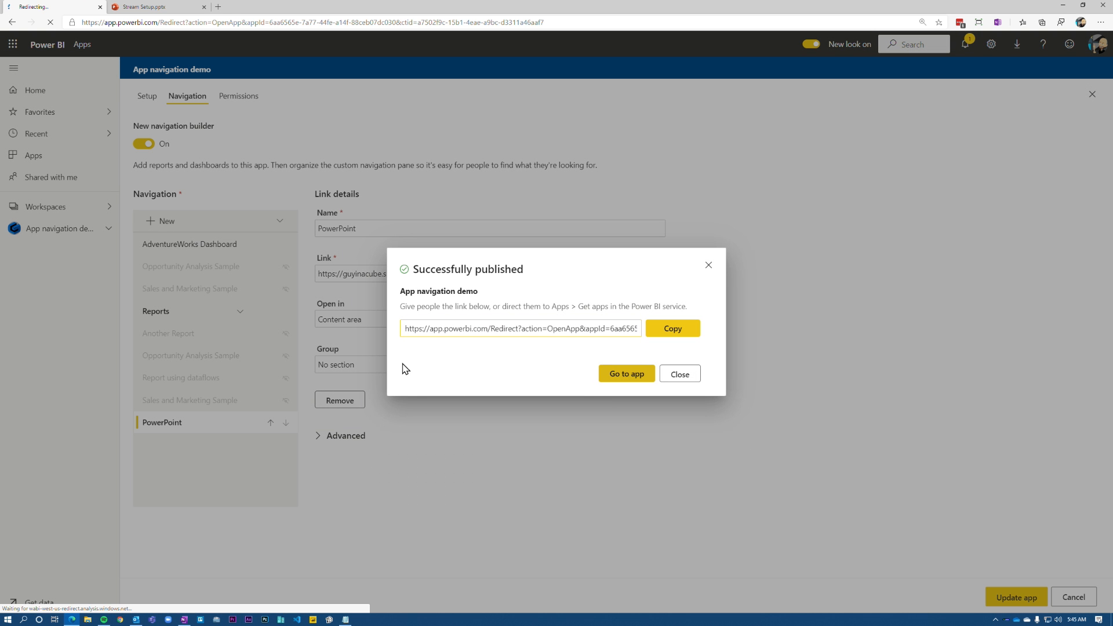
# Go to the published app and load the PowerPoint page in the content area
pyautogui.click(625, 373)
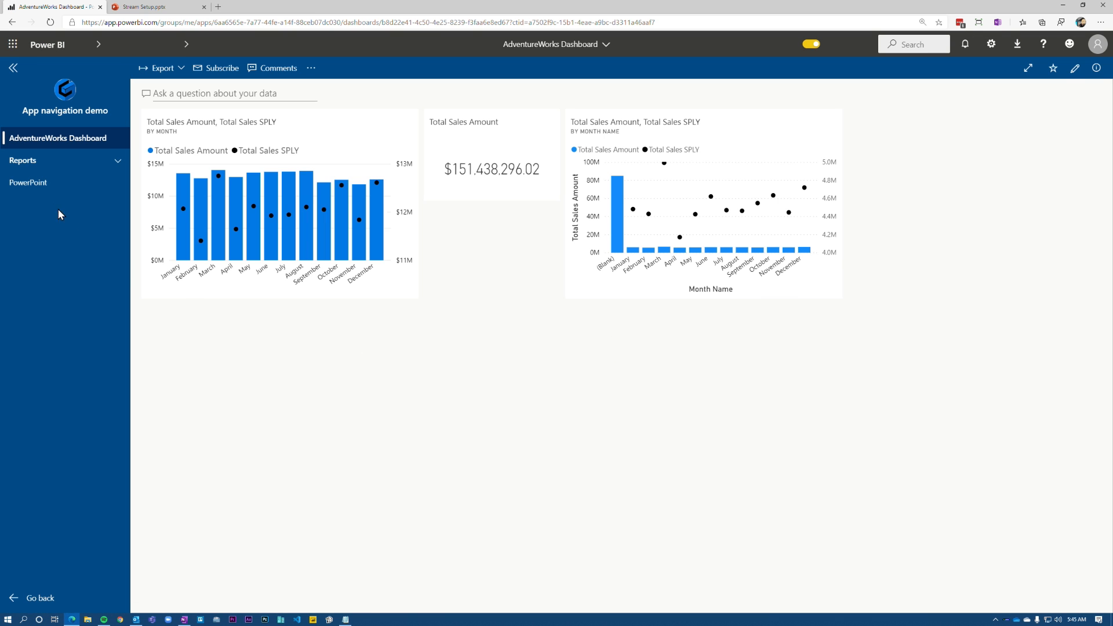
pyautogui.click(29, 183)
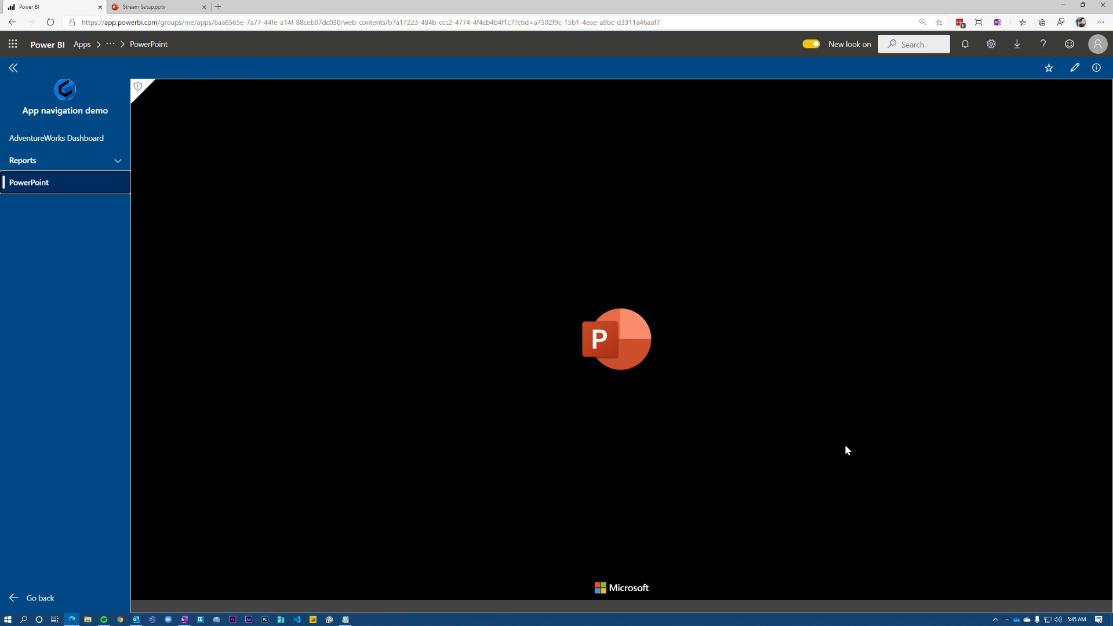